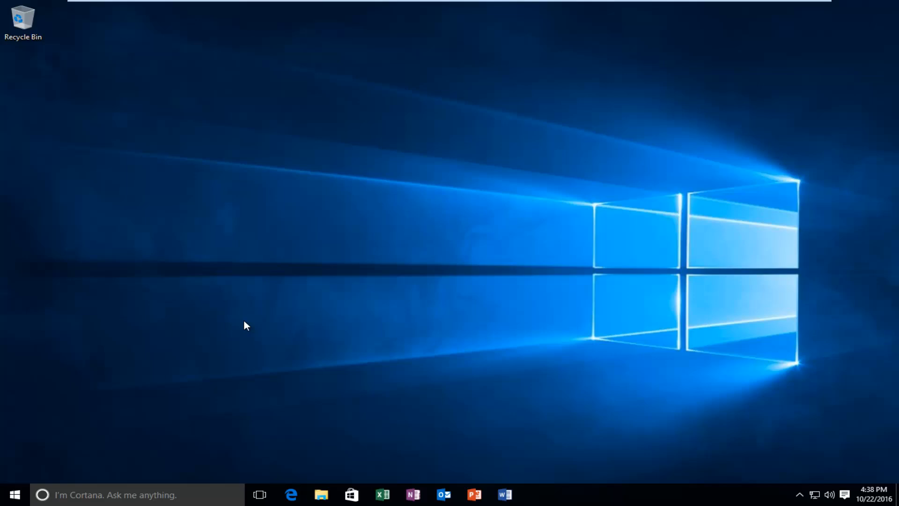
mouse_move(233, 328)
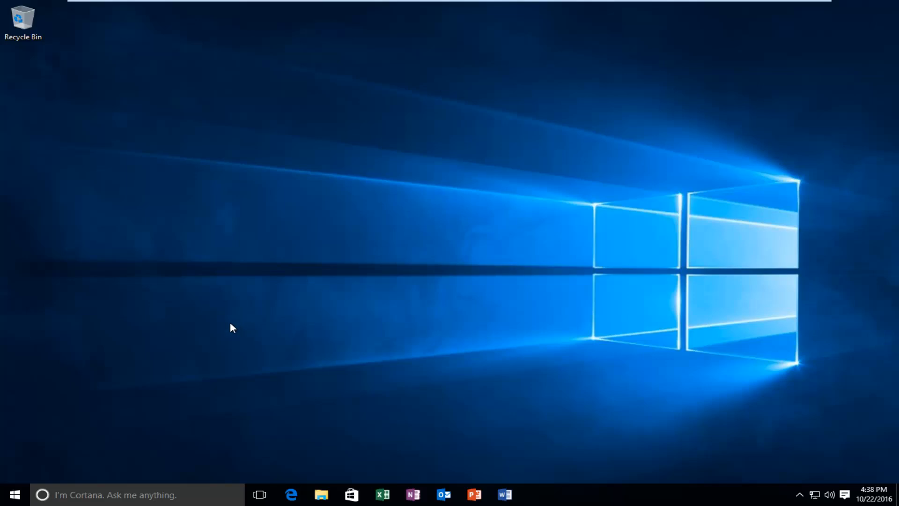
mouse_move(255, 308)
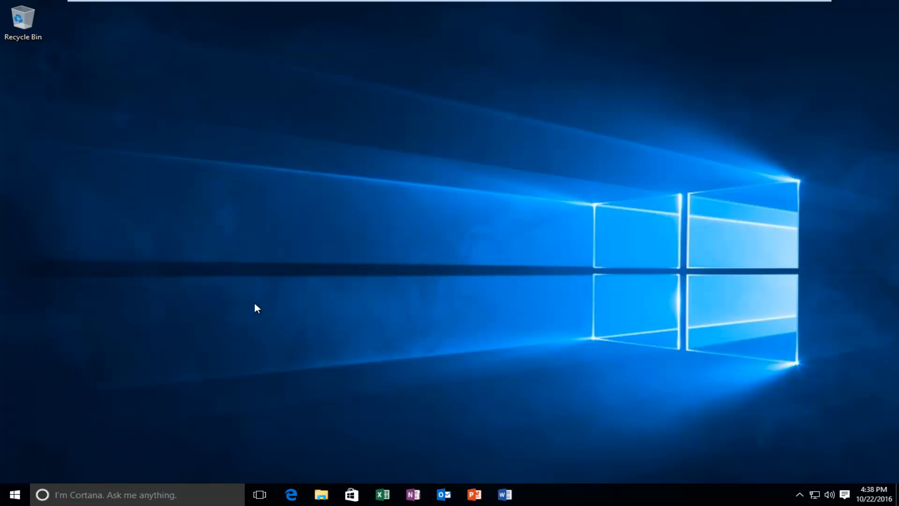
mouse_move(209, 300)
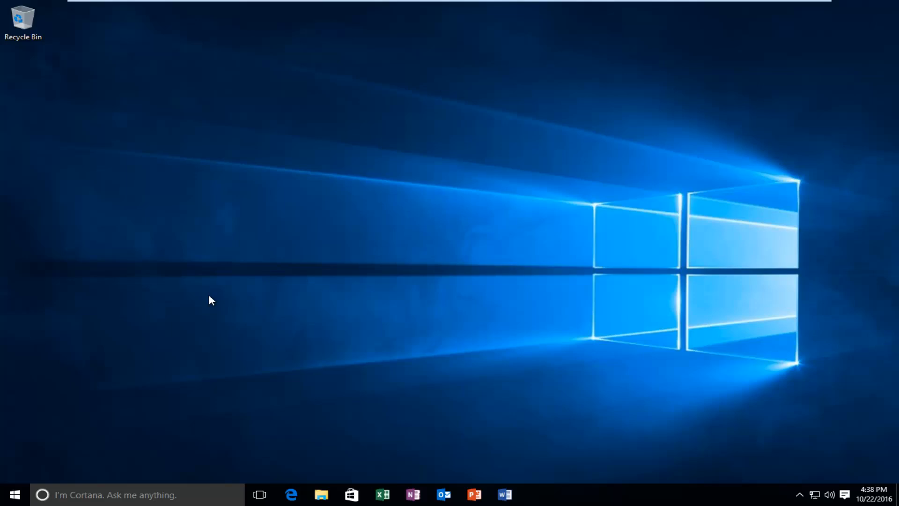
mouse_move(238, 305)
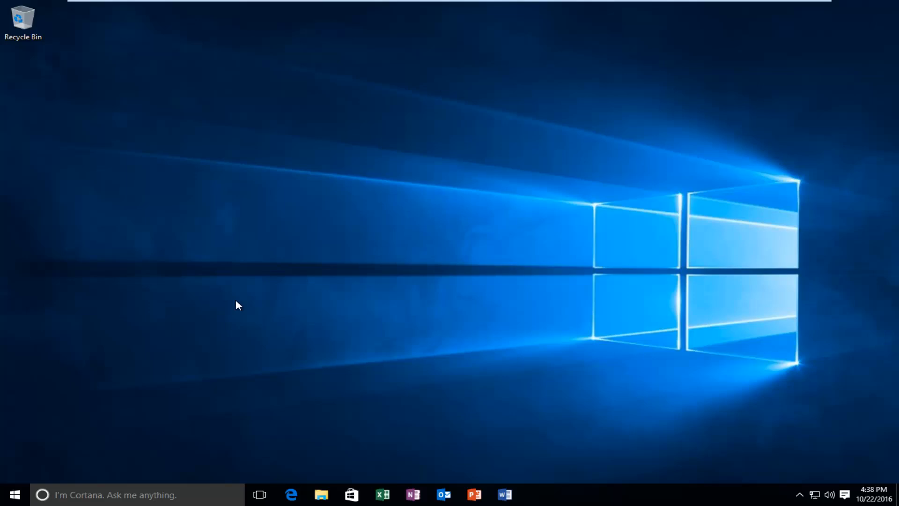
mouse_move(14, 465)
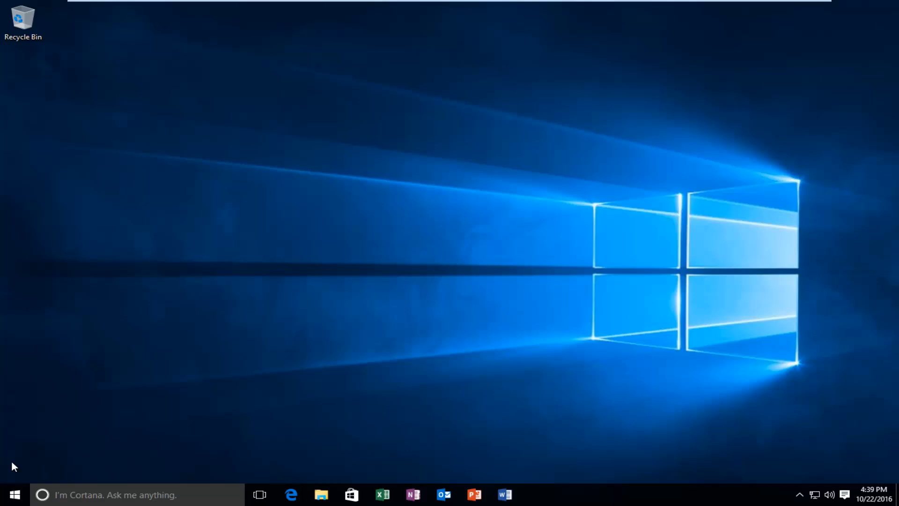
Open Command Prompt (Admin) from the Start quick menu and approve the UAC prompt
right_click(14, 494)
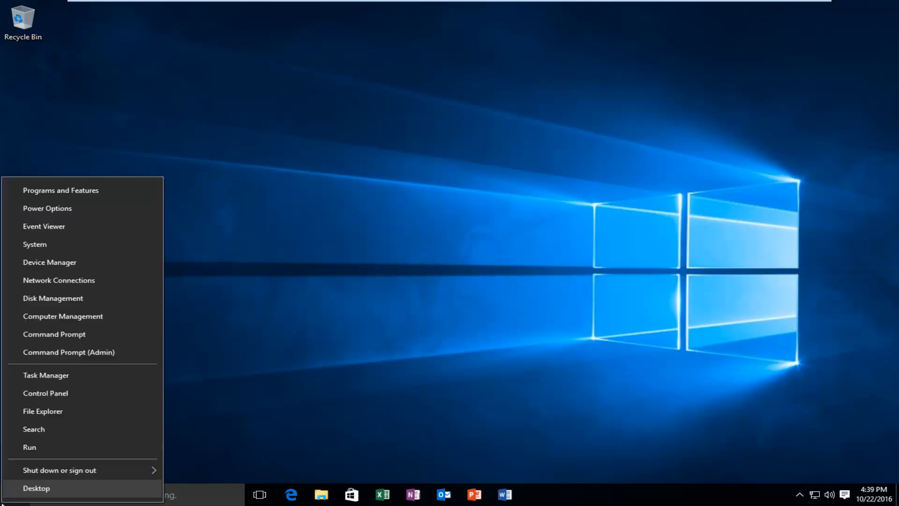
mouse_move(96, 398)
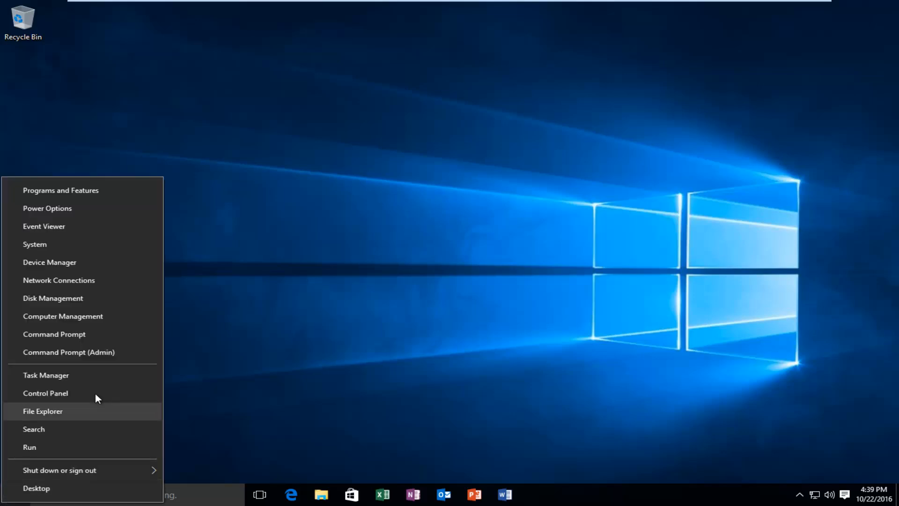
mouse_move(69, 351)
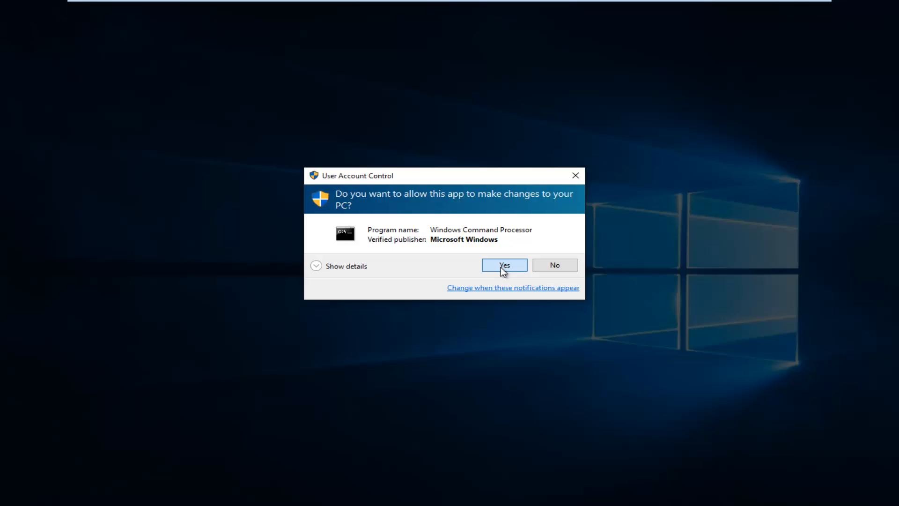
click(503, 265)
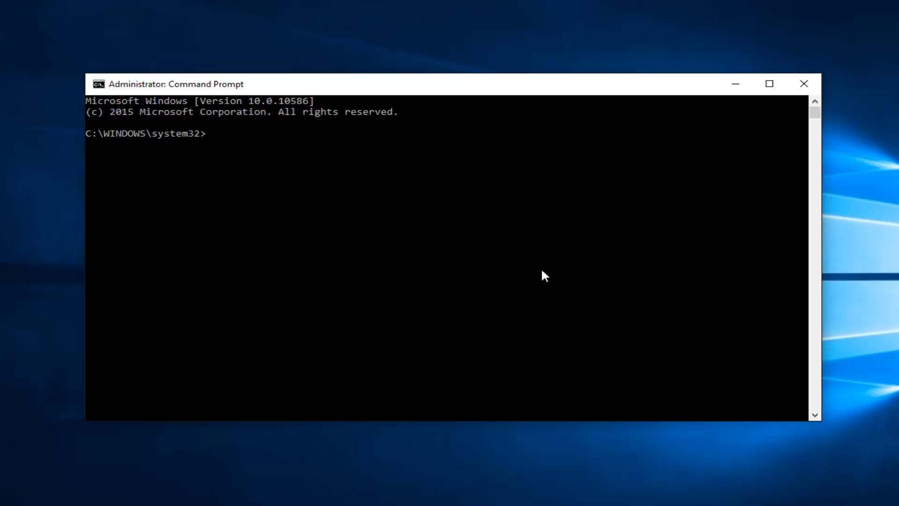
Start DiskPart and enter the 'list disk' command
text(diskpart)
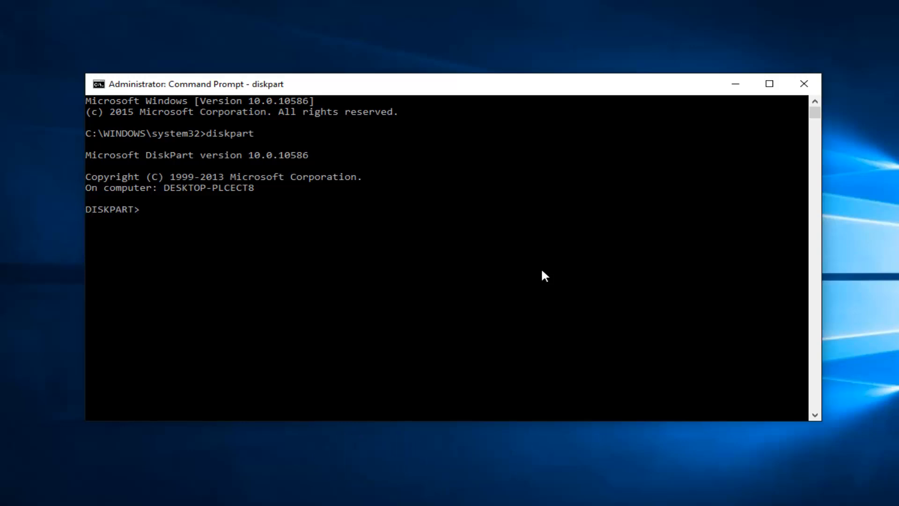
text(li)
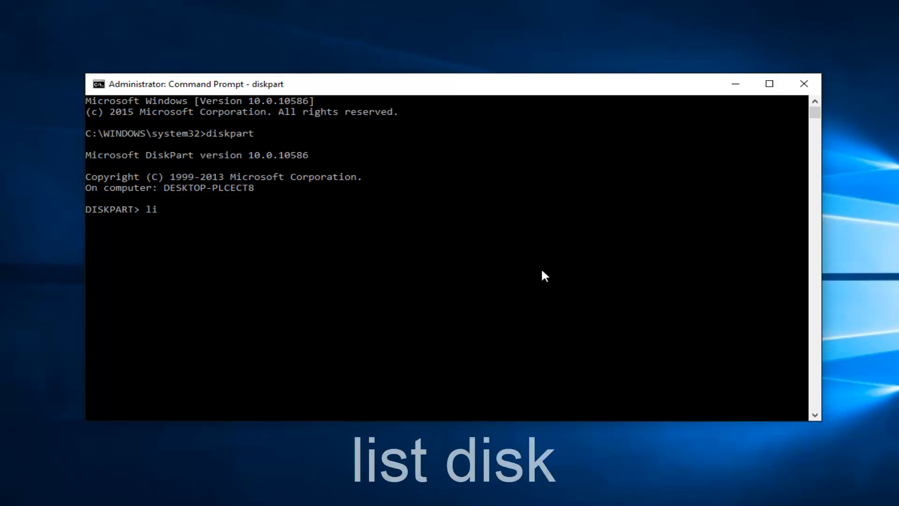
text(st)
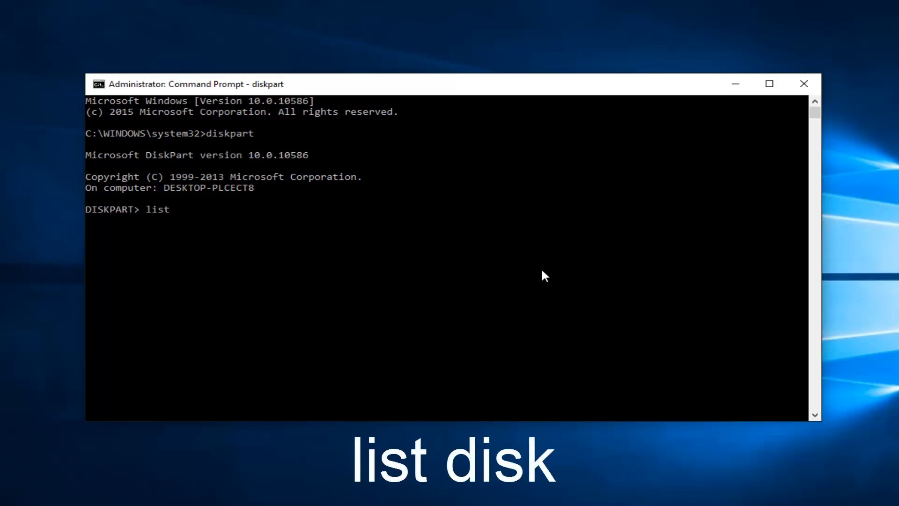
text(disk)
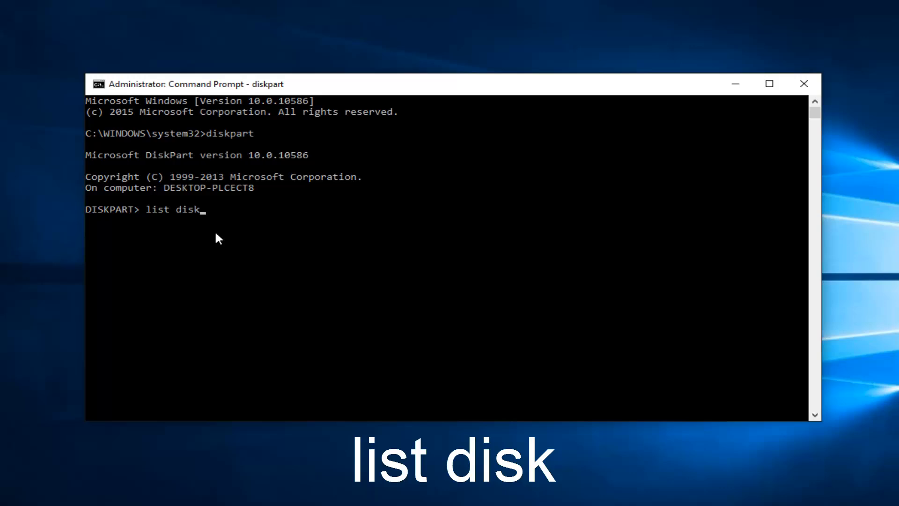
mouse_move(483, 197)
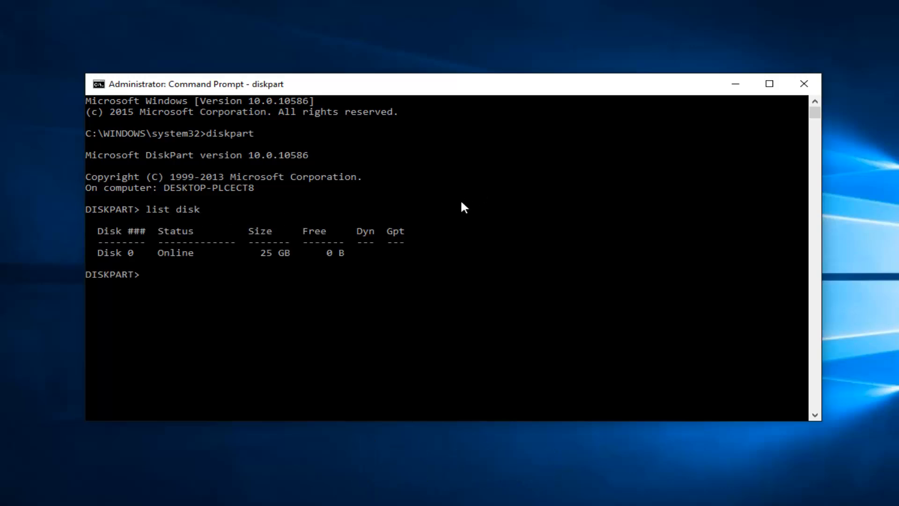
mouse_move(80, 260)
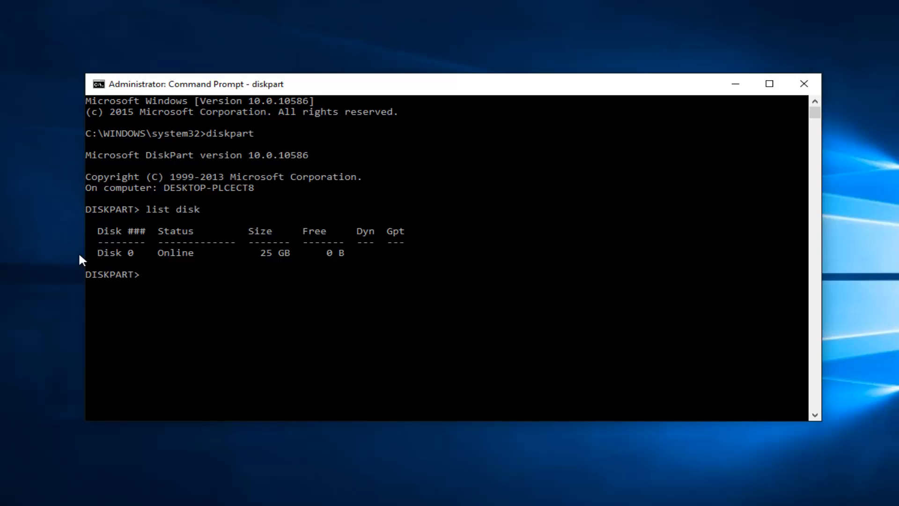
mouse_move(110, 262)
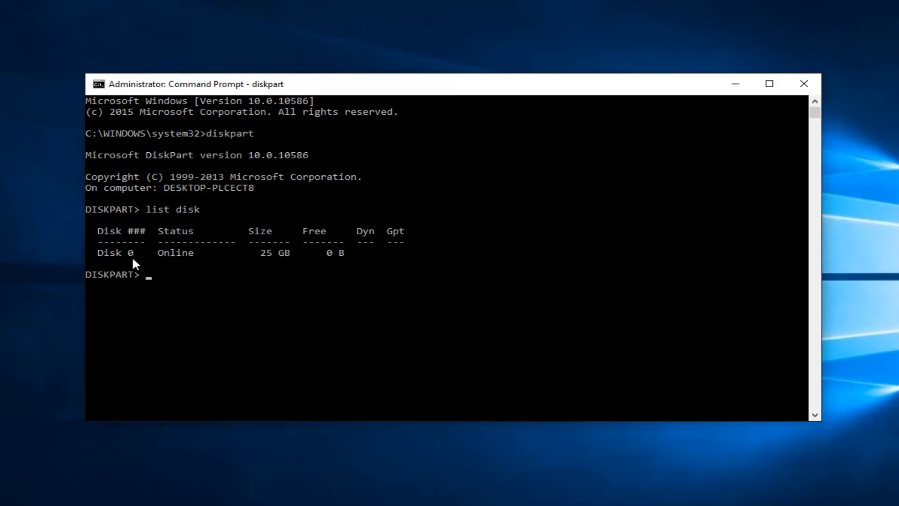
mouse_move(189, 303)
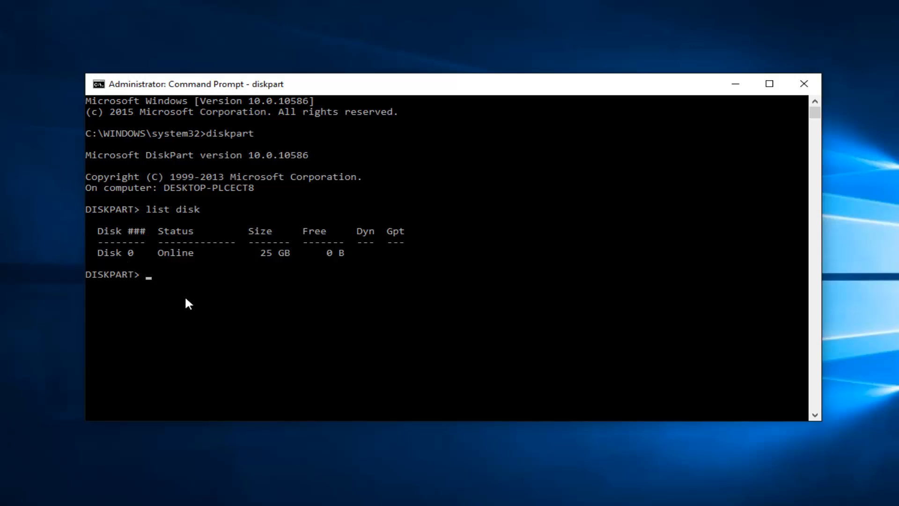
mouse_move(302, 278)
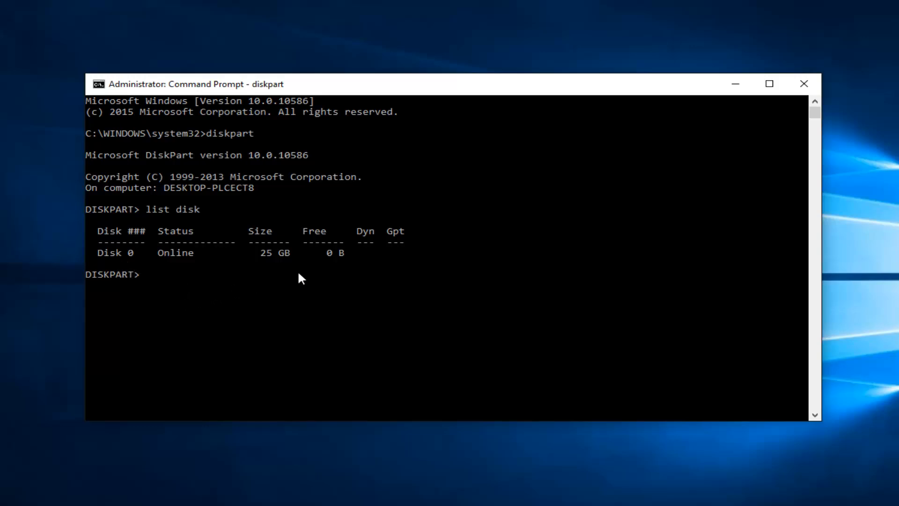
mouse_move(176, 284)
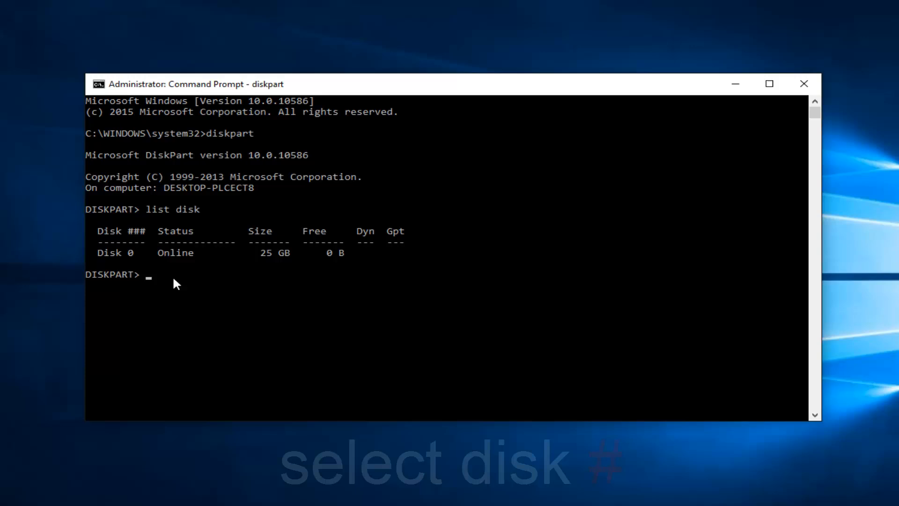
Enter 'select disk 0' to select Disk 0
text(select disk)
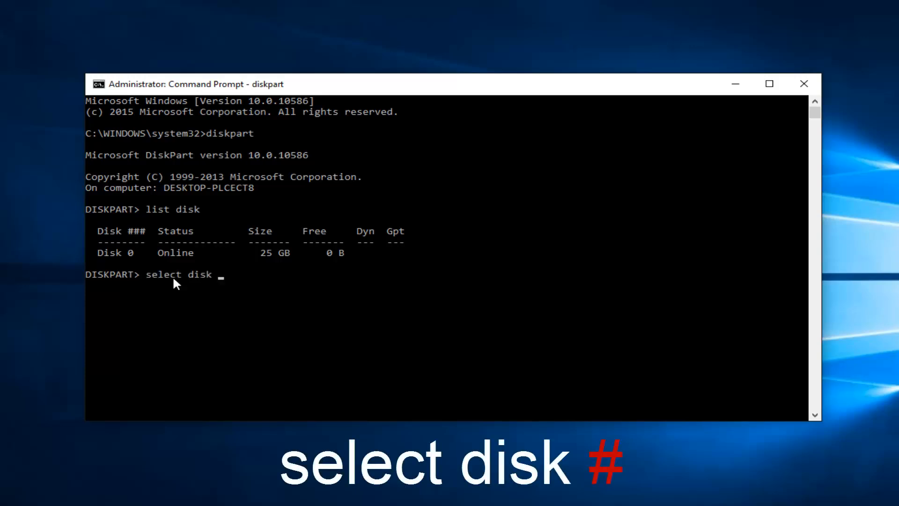
text(0)
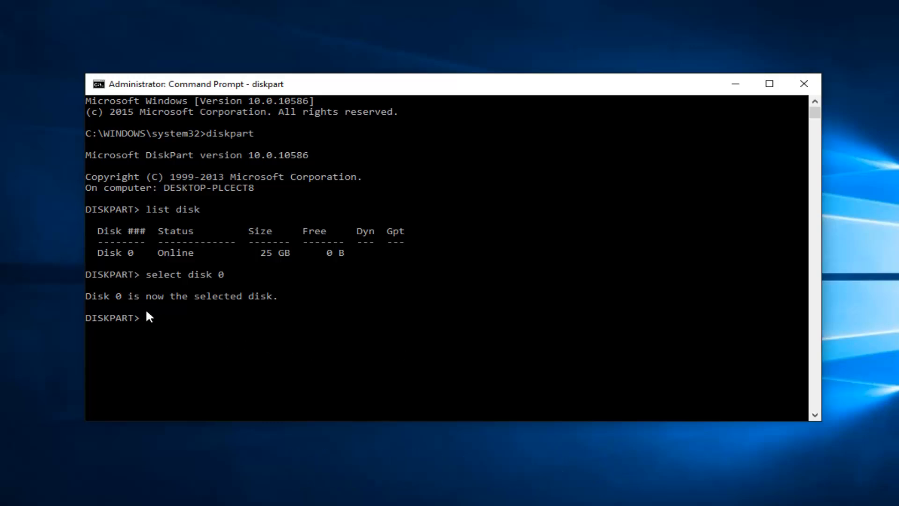
Type 'attributes disk clear readonly' at the DISKPART> prompt without running it
text(att)
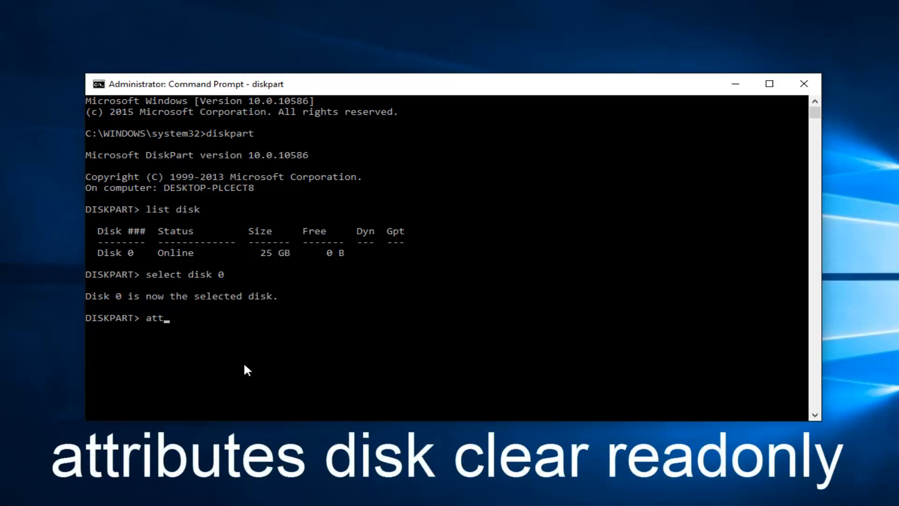
text(ribute)
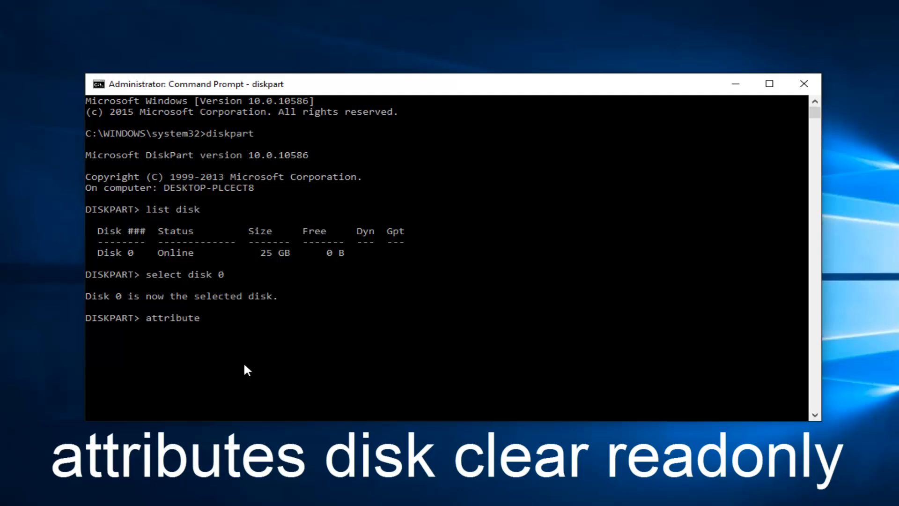
text(s)
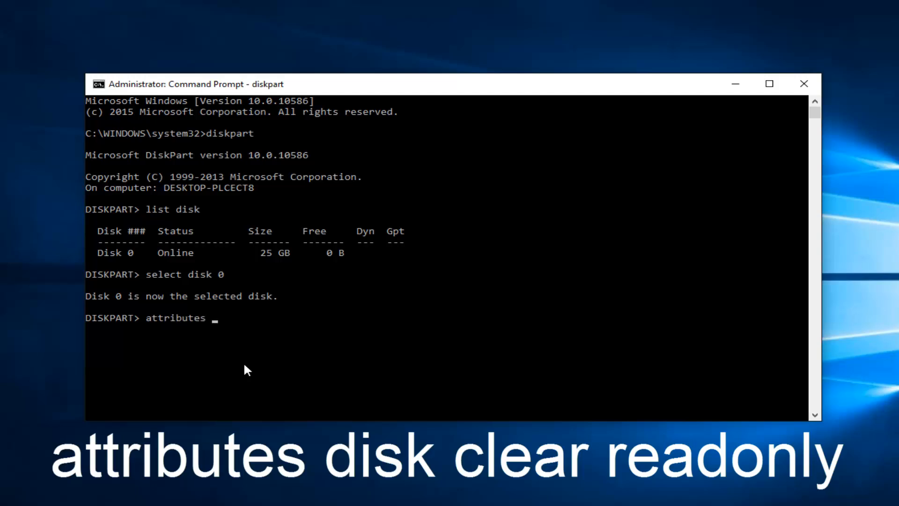
text(disk c)
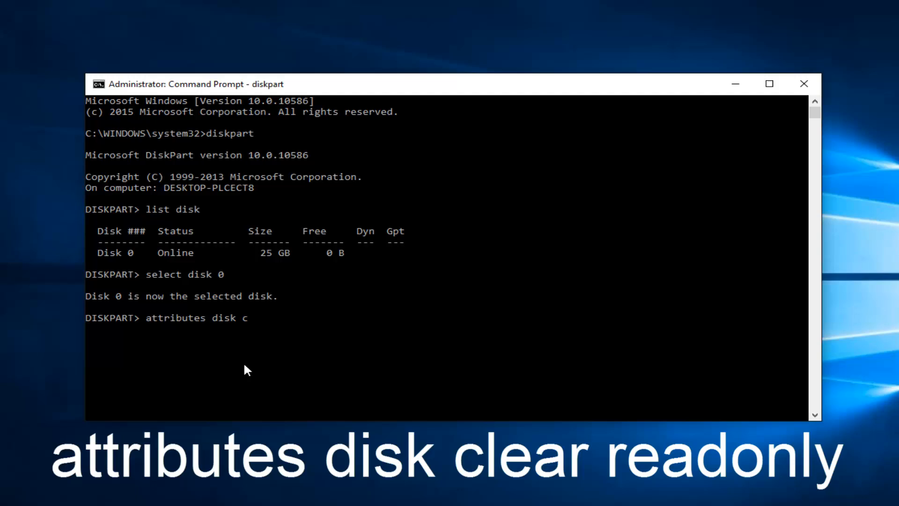
text(lear read)
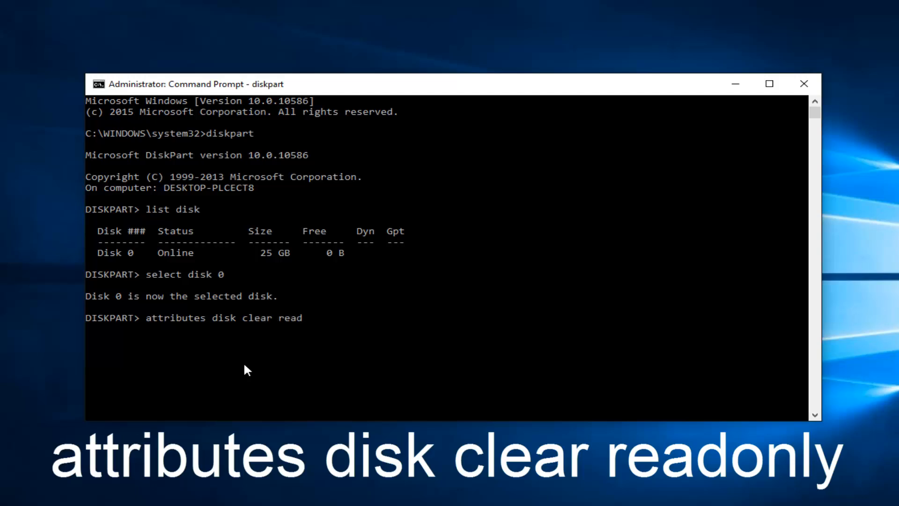
text(only)
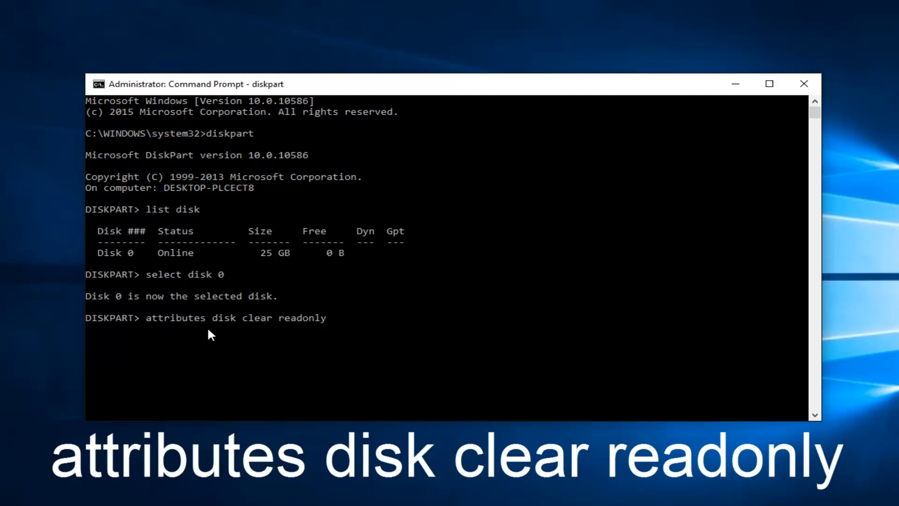
mouse_move(335, 324)
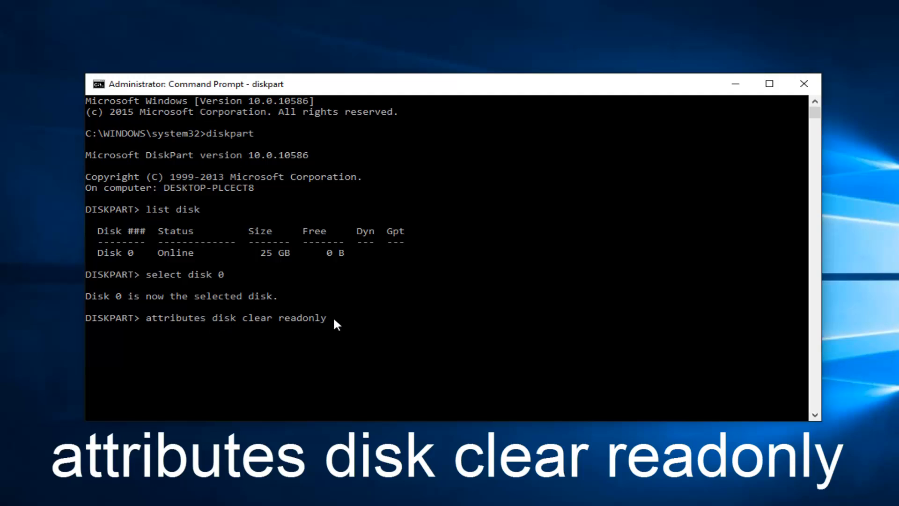
mouse_move(343, 324)
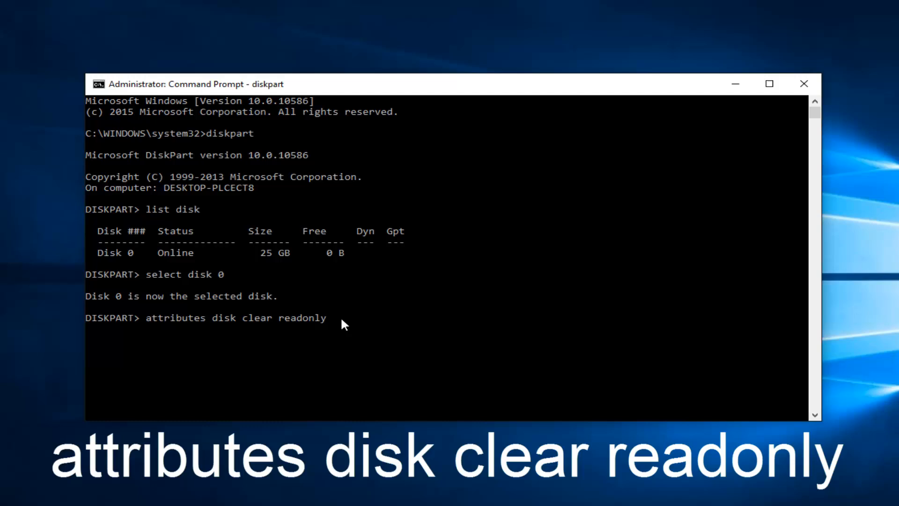
mouse_move(291, 329)
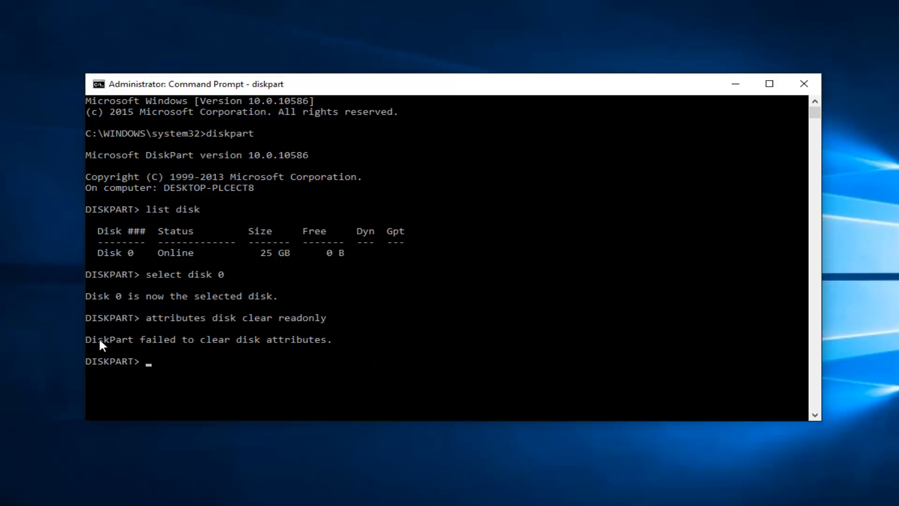
mouse_move(197, 350)
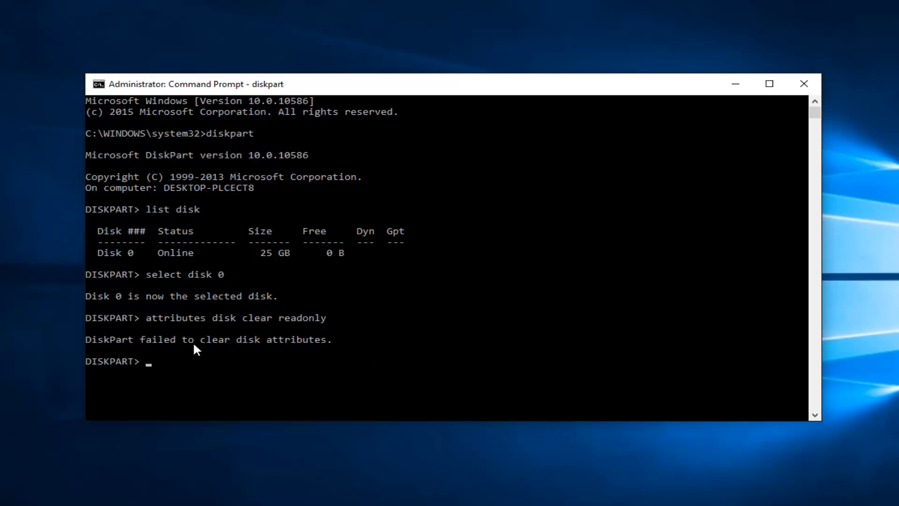
mouse_move(265, 341)
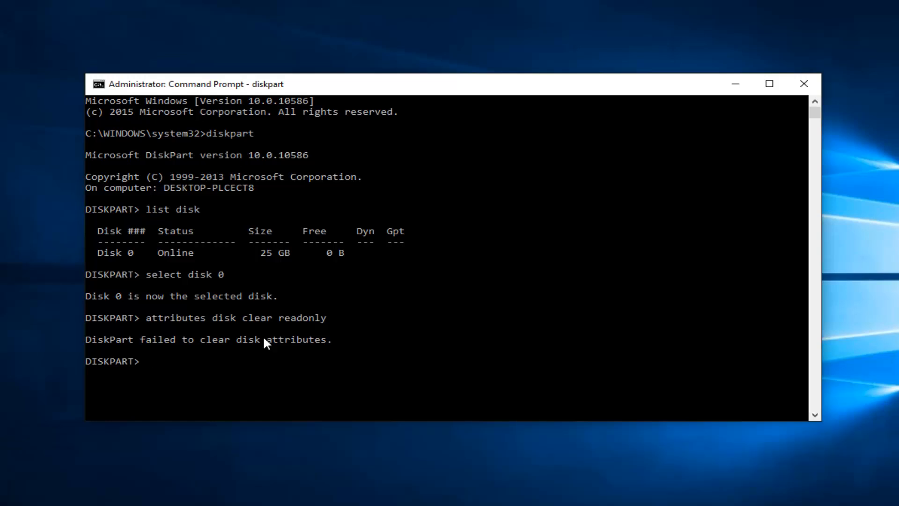
mouse_move(102, 347)
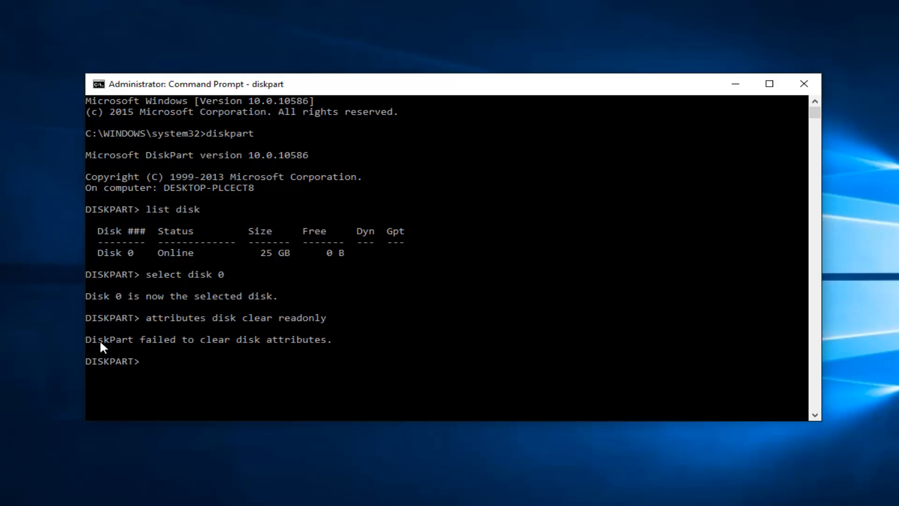
mouse_move(111, 354)
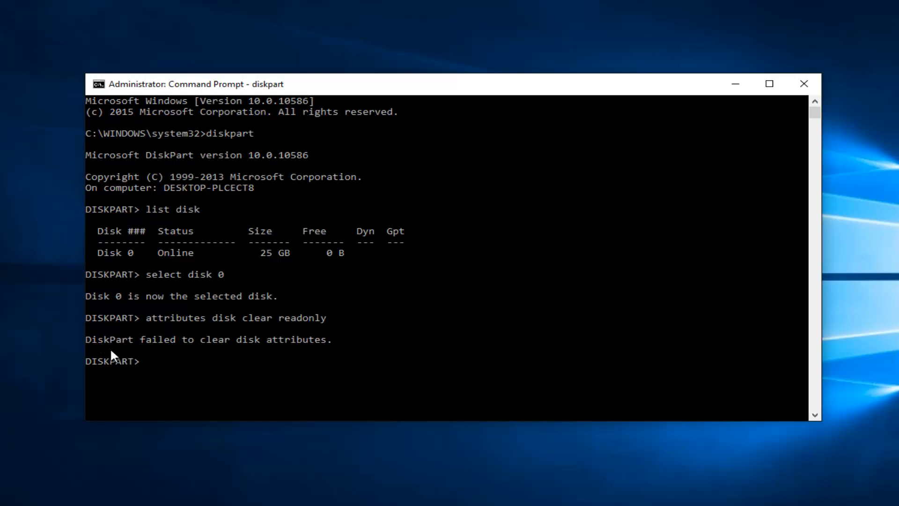